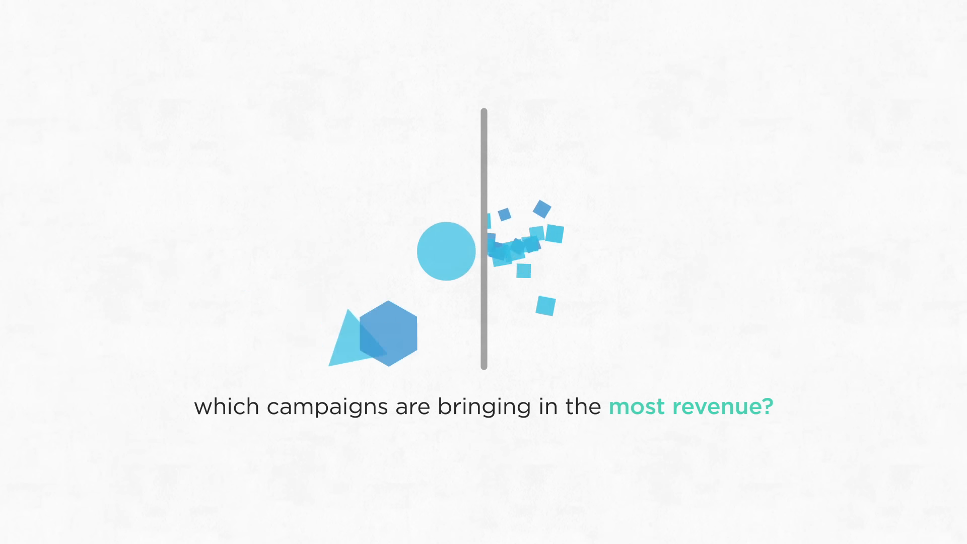
pyautogui.scroll(-3)
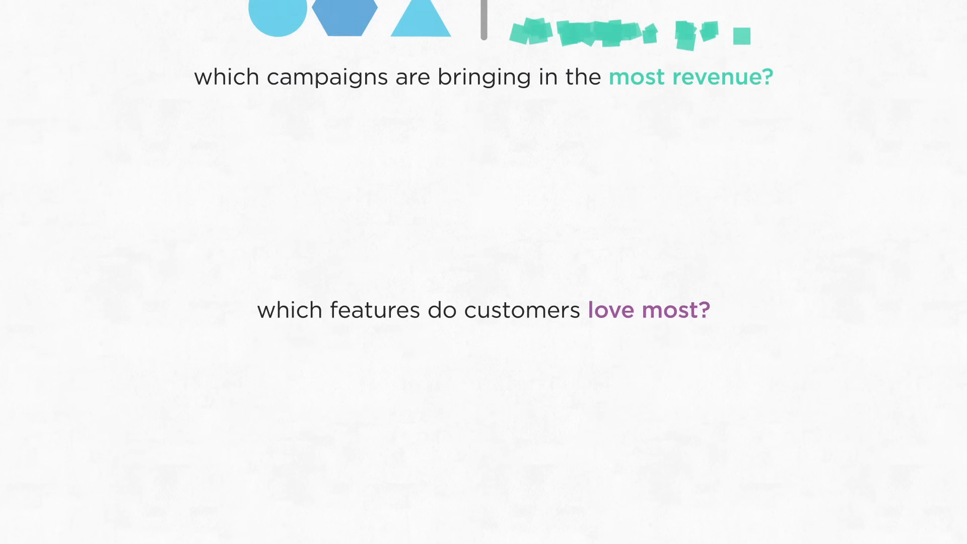